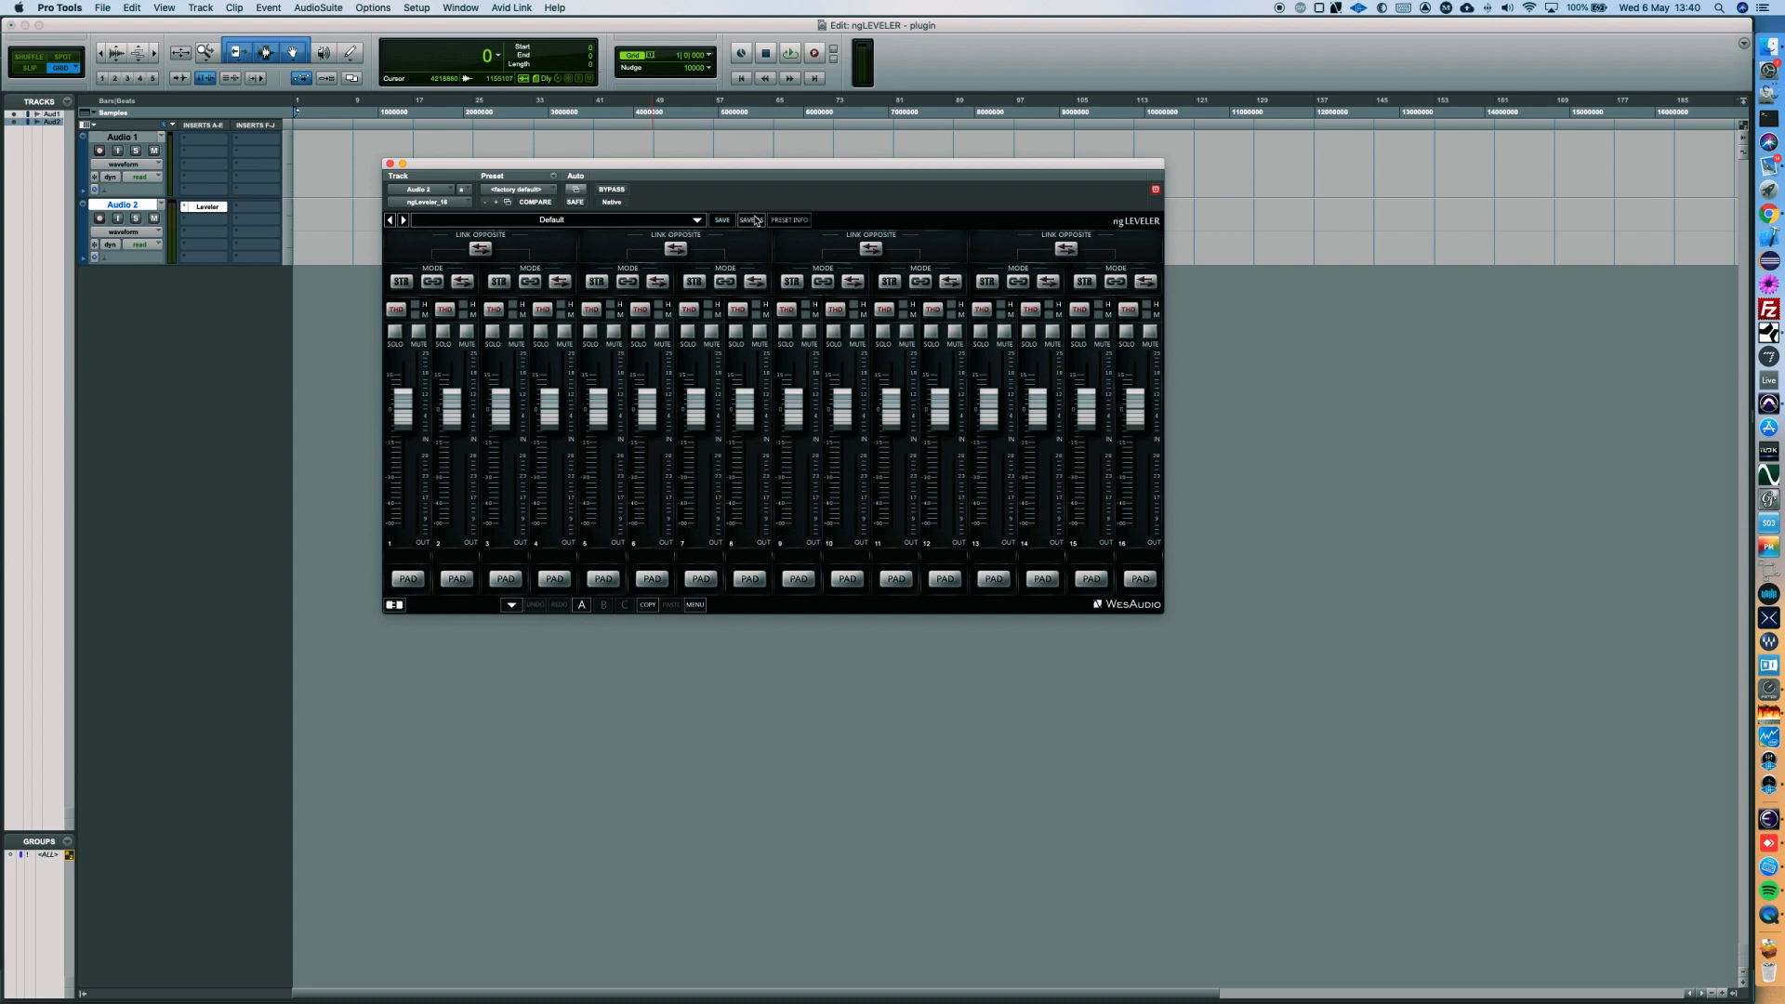
Connect the ngLEVELER plugin on Audio 2 to the hardware unit ETH Direct ID 888
left_click(545, 604)
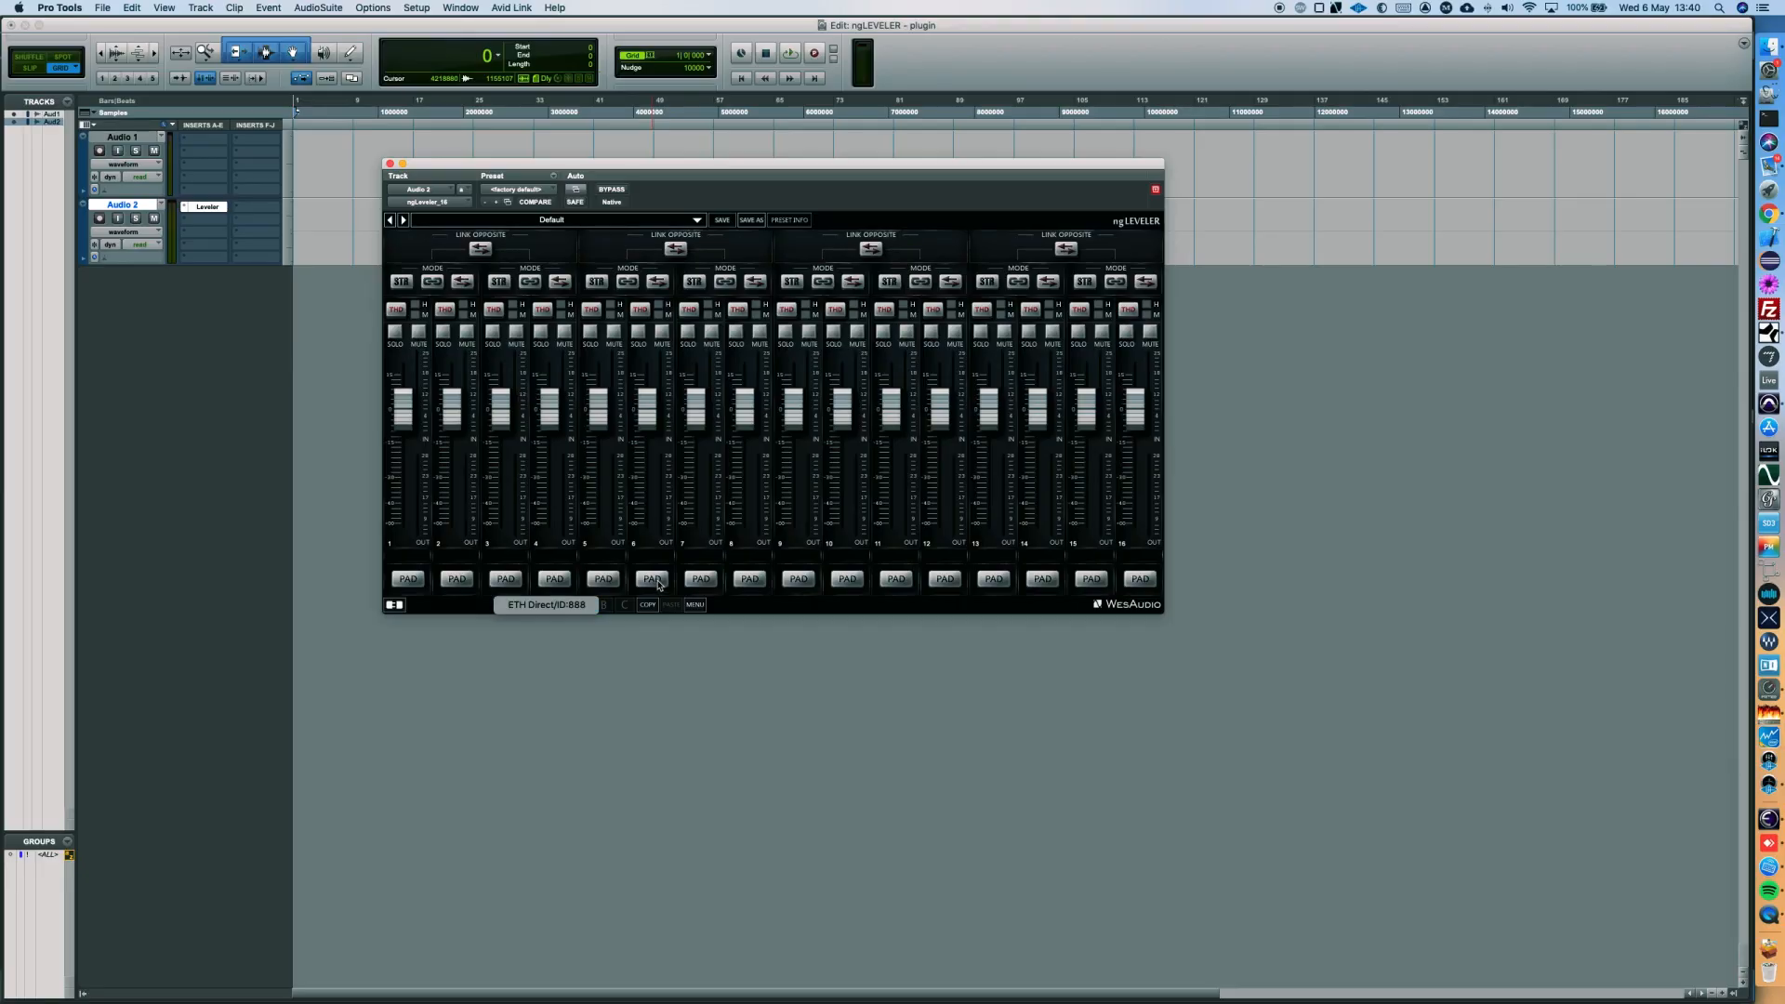
double_click(544, 604)
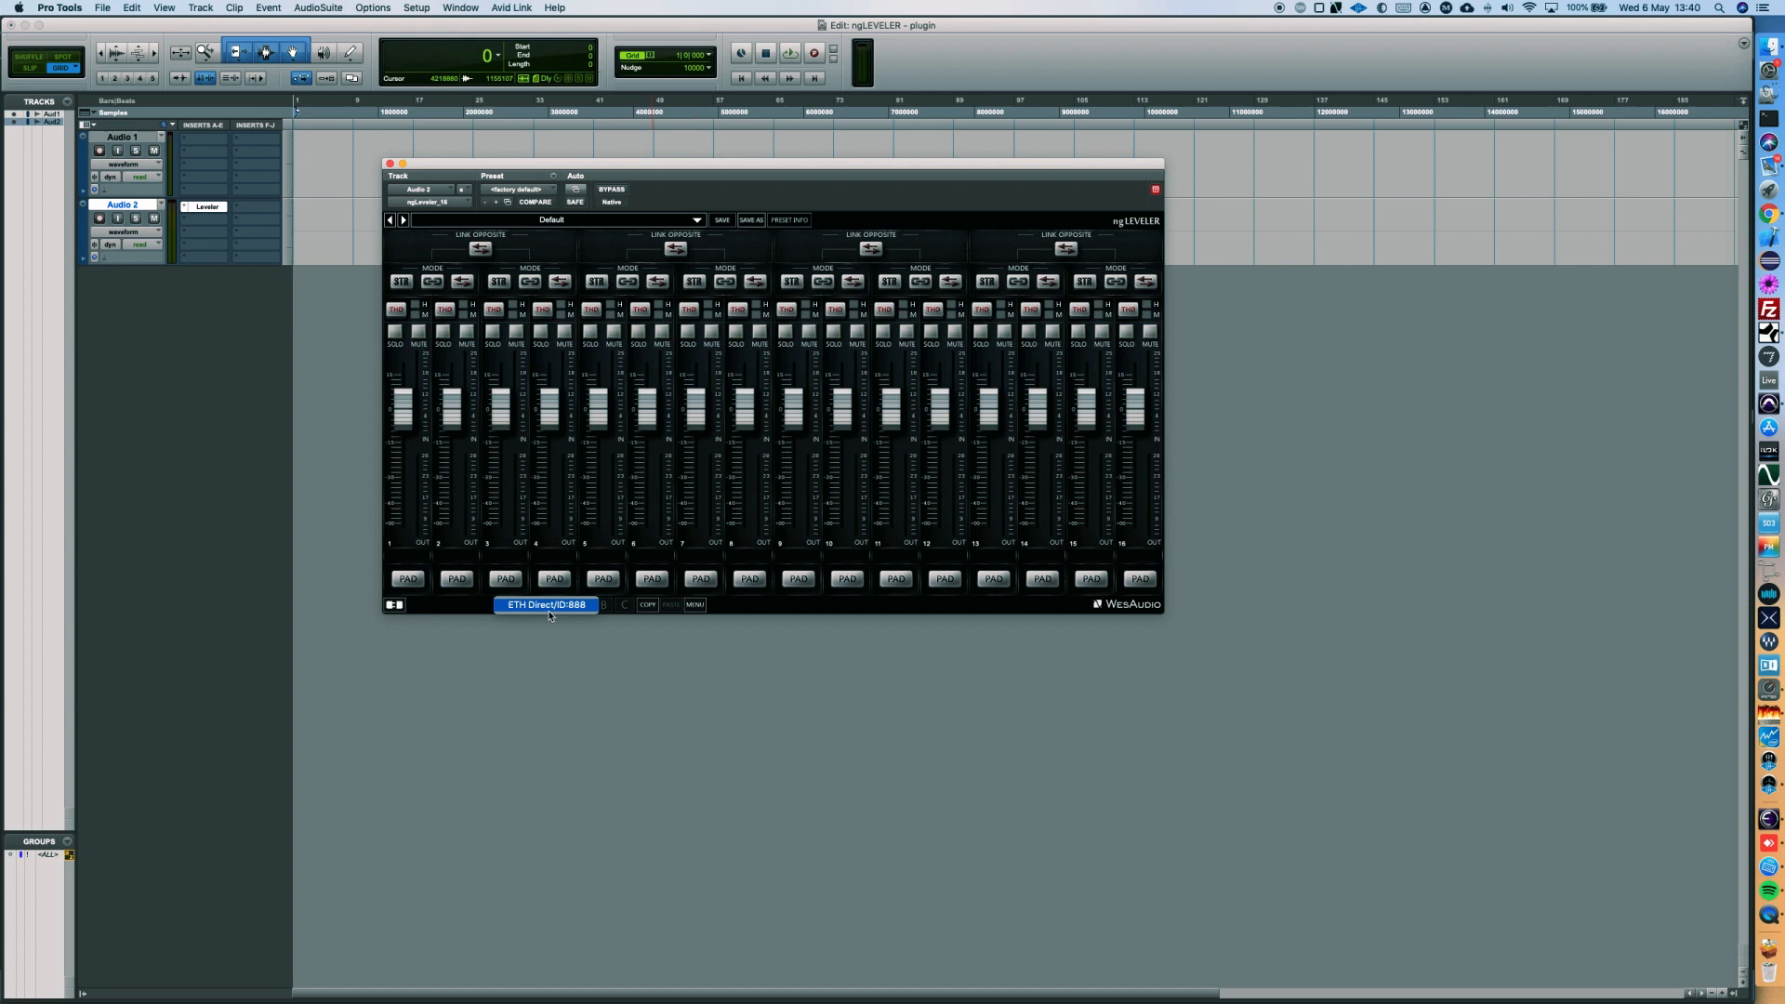